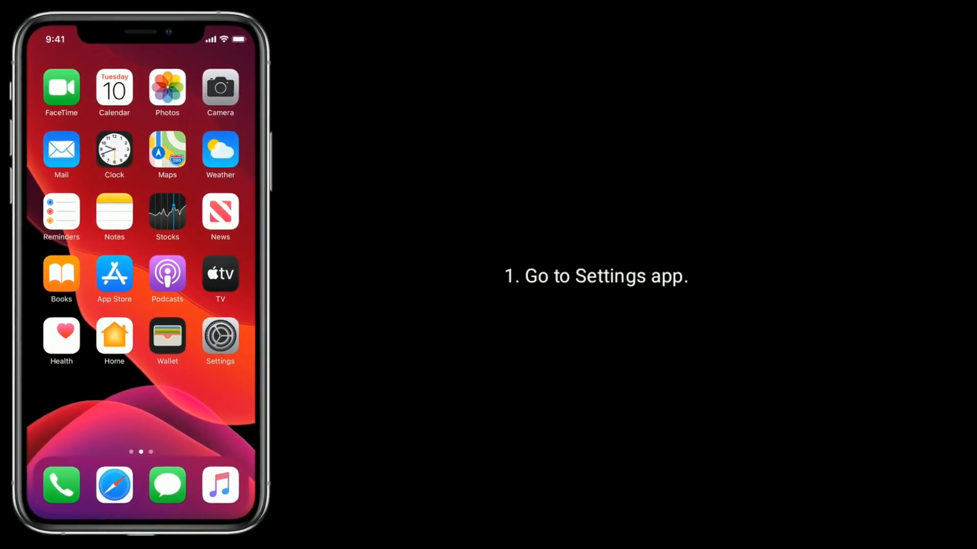
Open Settings, then the Apple ID account page, then its iCloud settings.
left_click(219, 336)
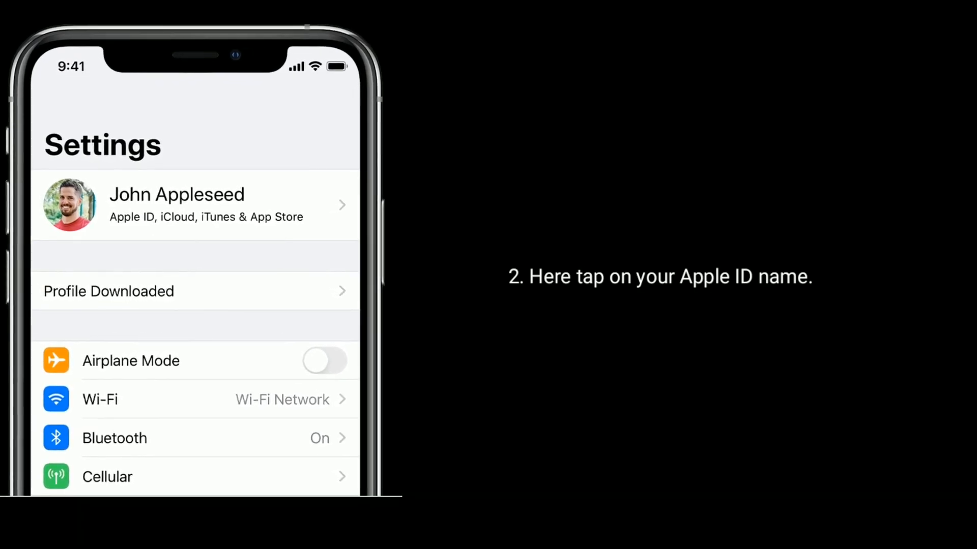
left_click(194, 204)
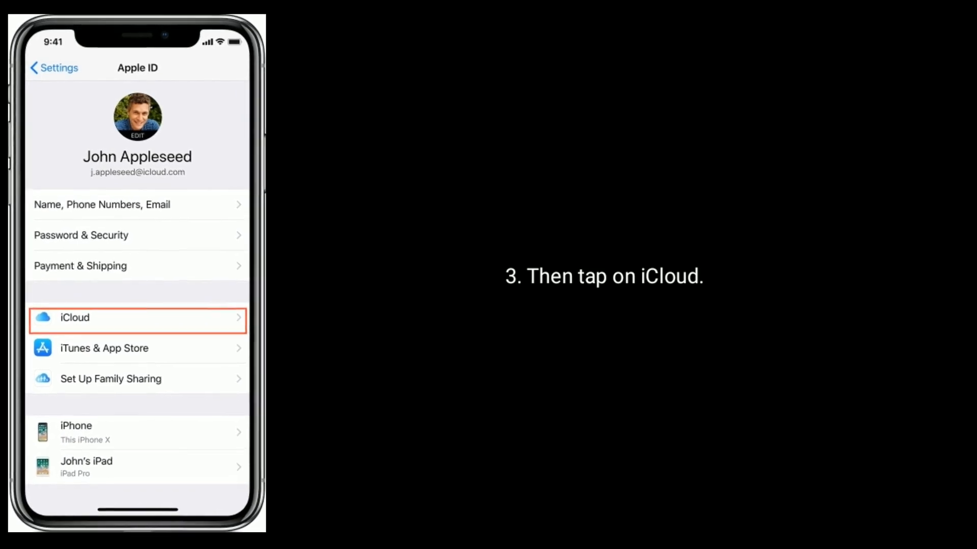
left_click(75, 317)
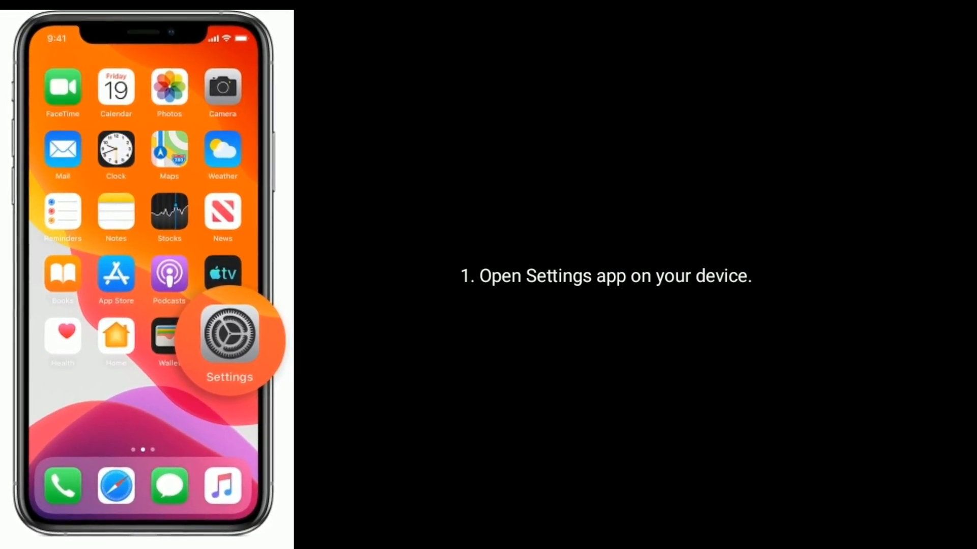
Launch the Settings app again from the home screen.
left_click(229, 339)
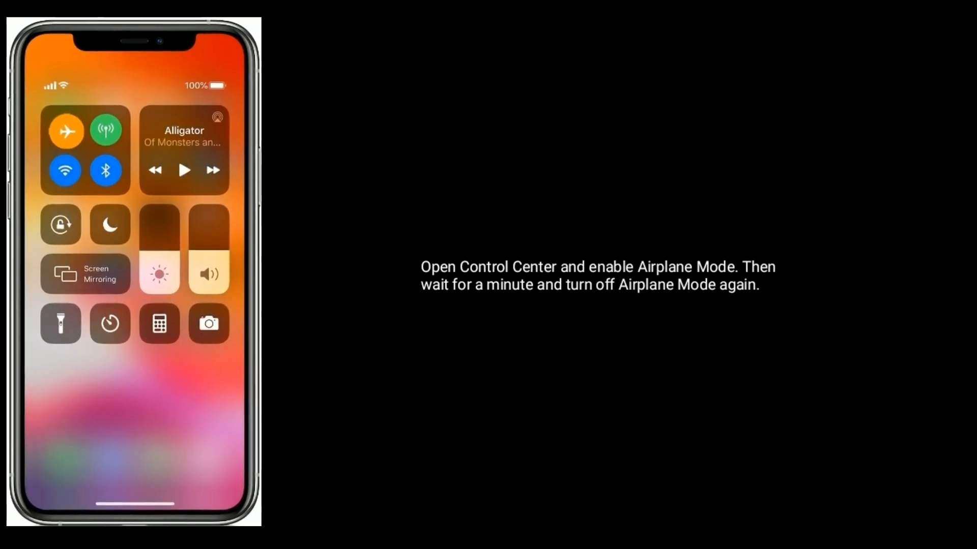
Toggle Airplane Mode in Control Center to reset the phone's connections.
left_click(65, 131)
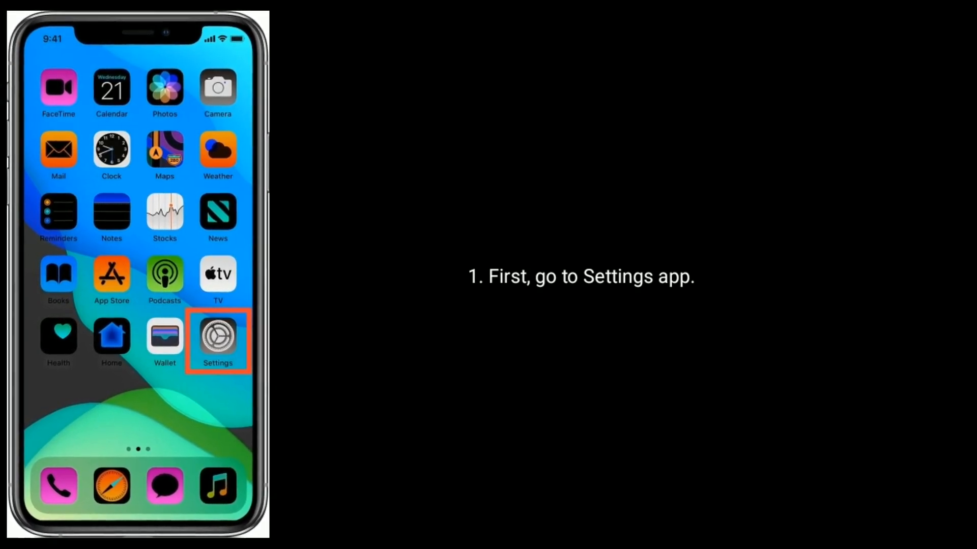
Launch Settings from the home screen and select an entry in the main list.
left_click(217, 341)
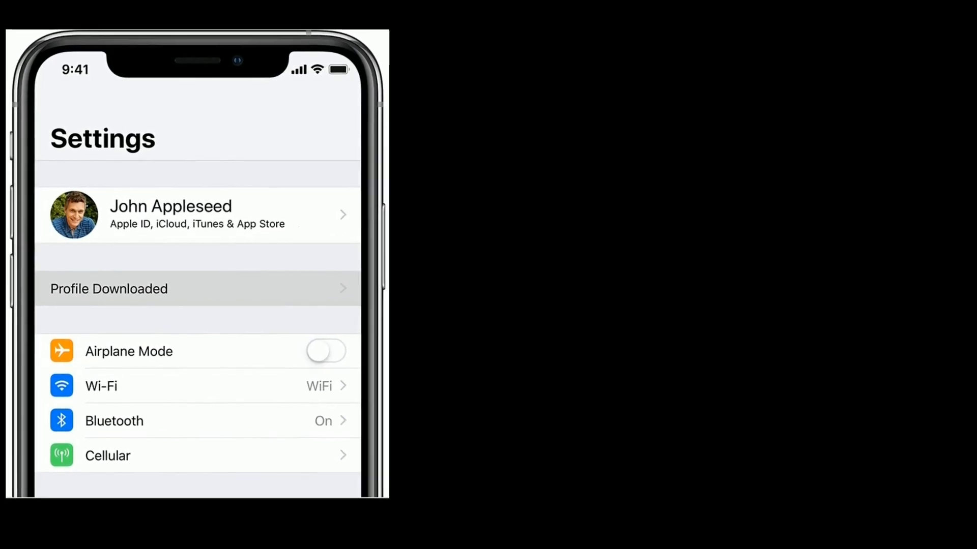
left_click(197, 214)
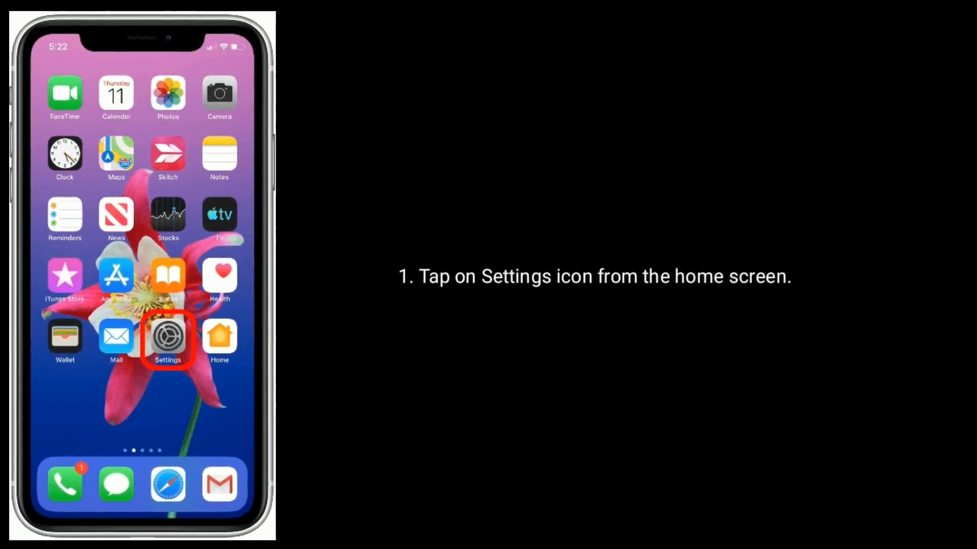
Launch Settings and choose Reset All Settings, reaching the passcode prompt.
left_click(167, 341)
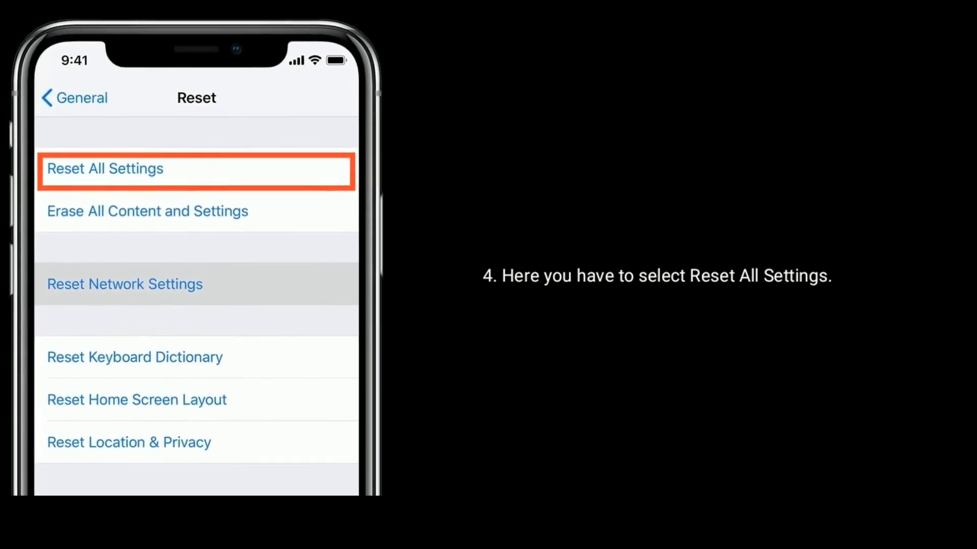
left_click(105, 168)
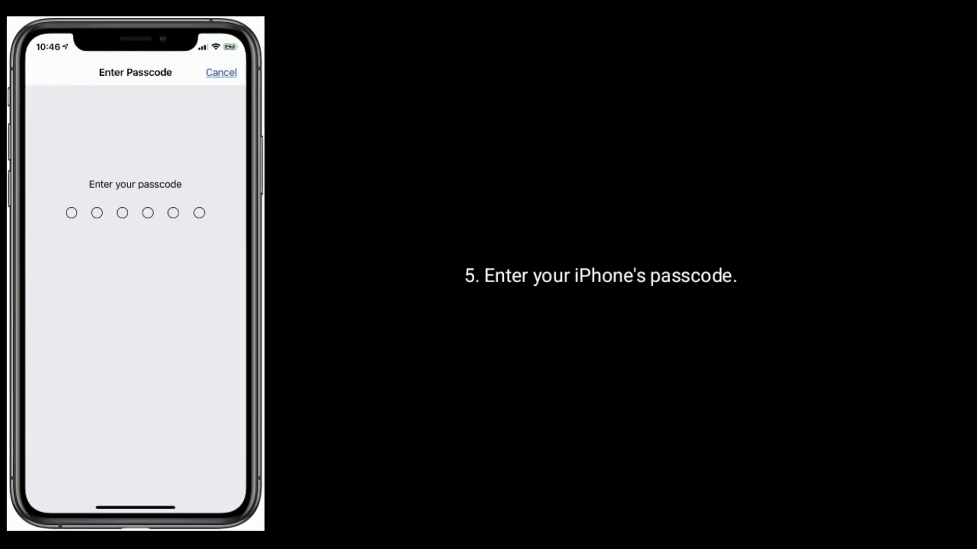